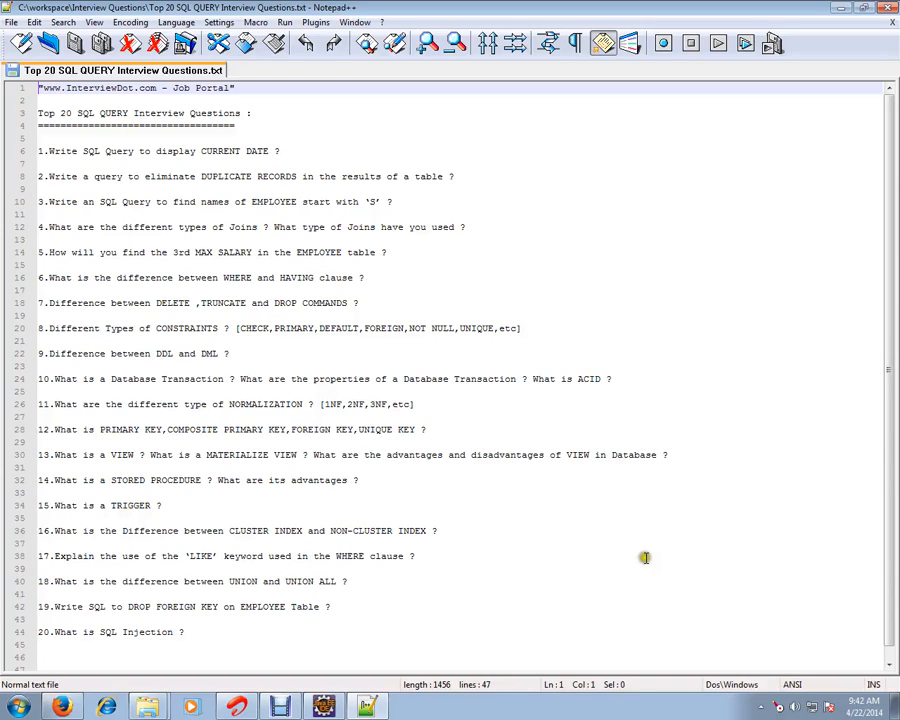
mouse_move(646, 558)
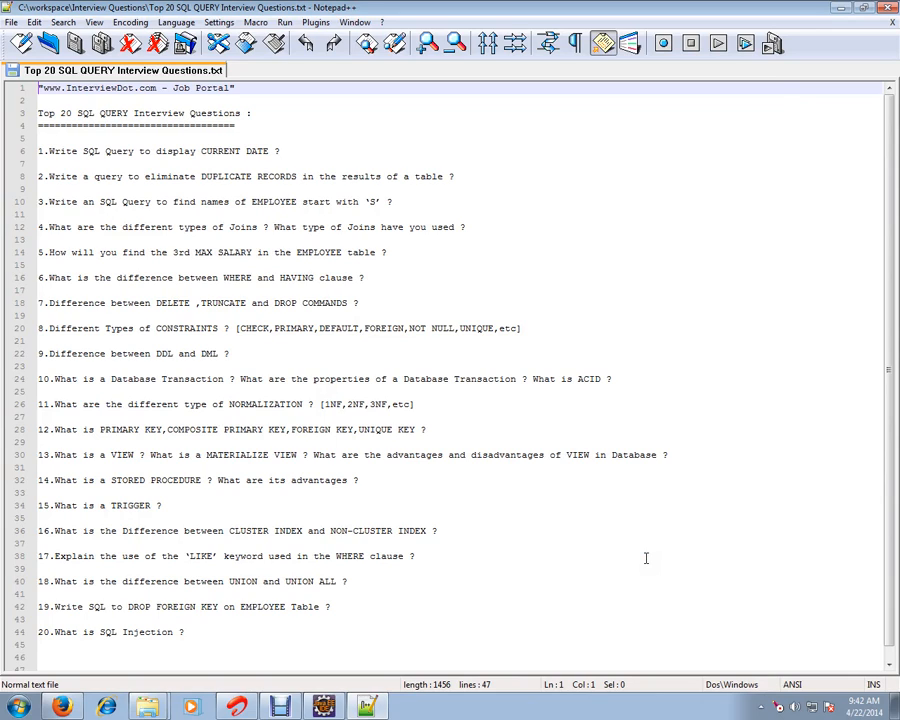
mouse_move(182, 217)
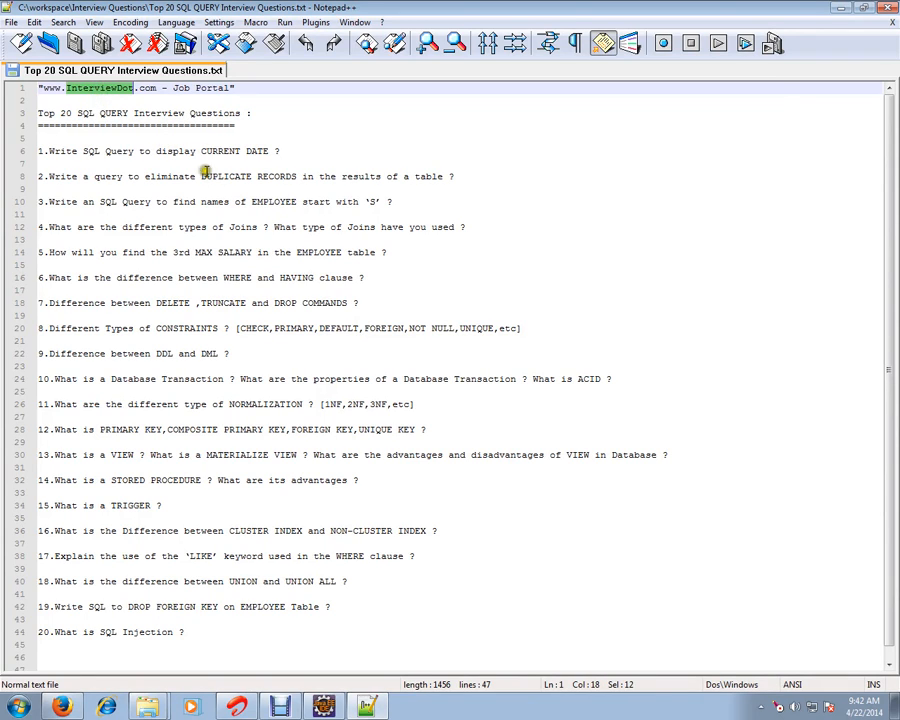
mouse_move(215, 176)
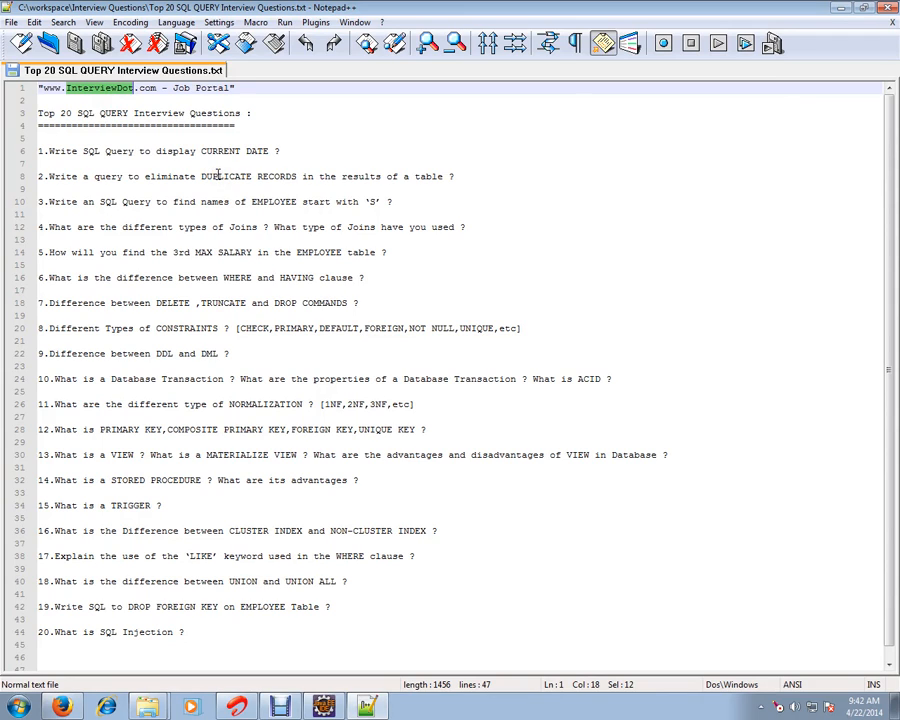
mouse_move(145, 150)
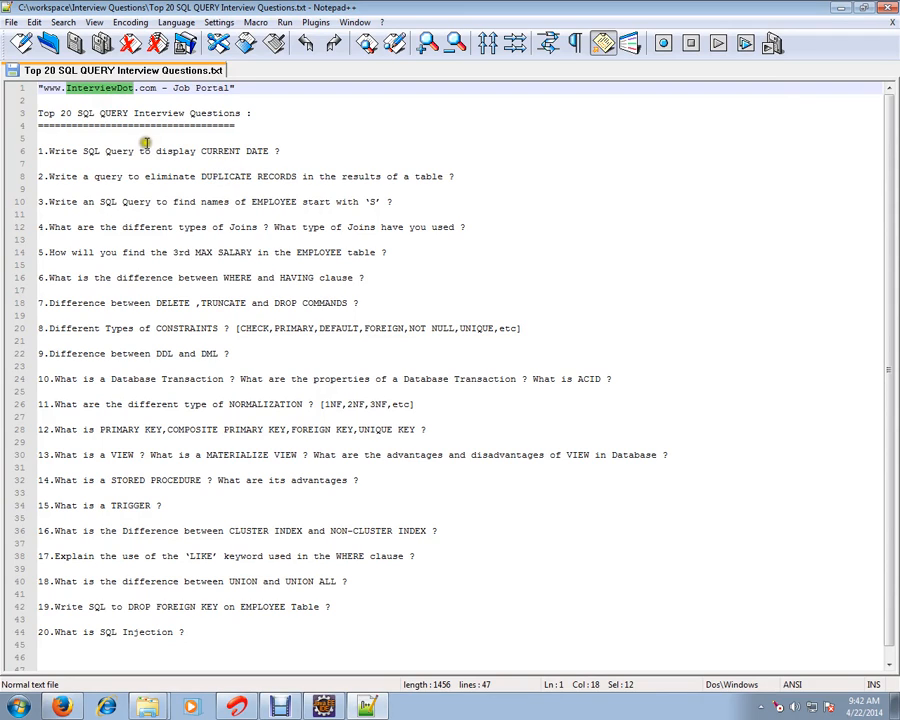
mouse_move(178, 150)
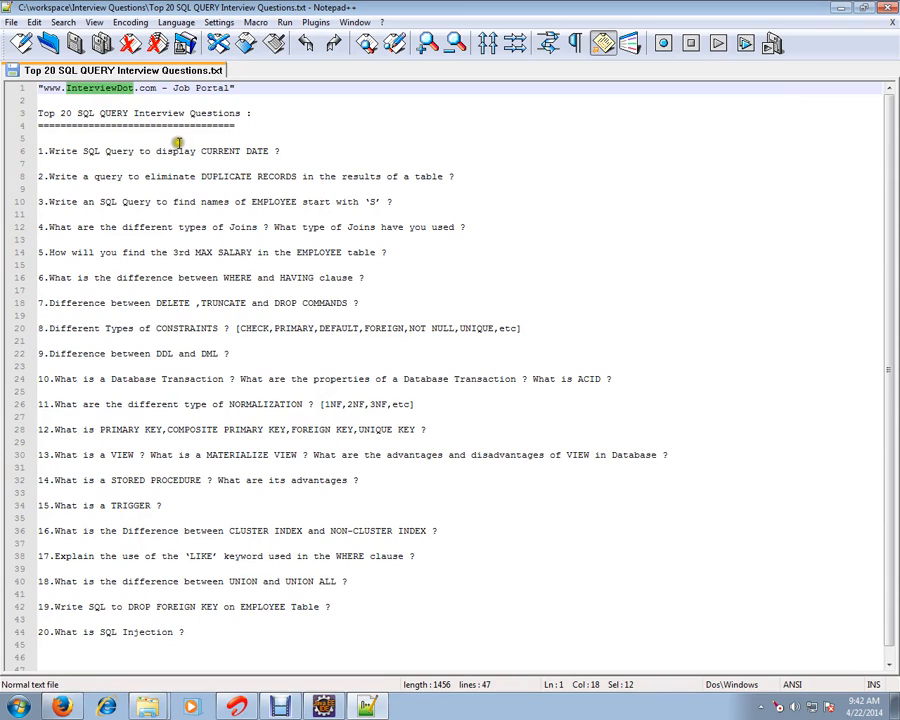
mouse_move(140, 165)
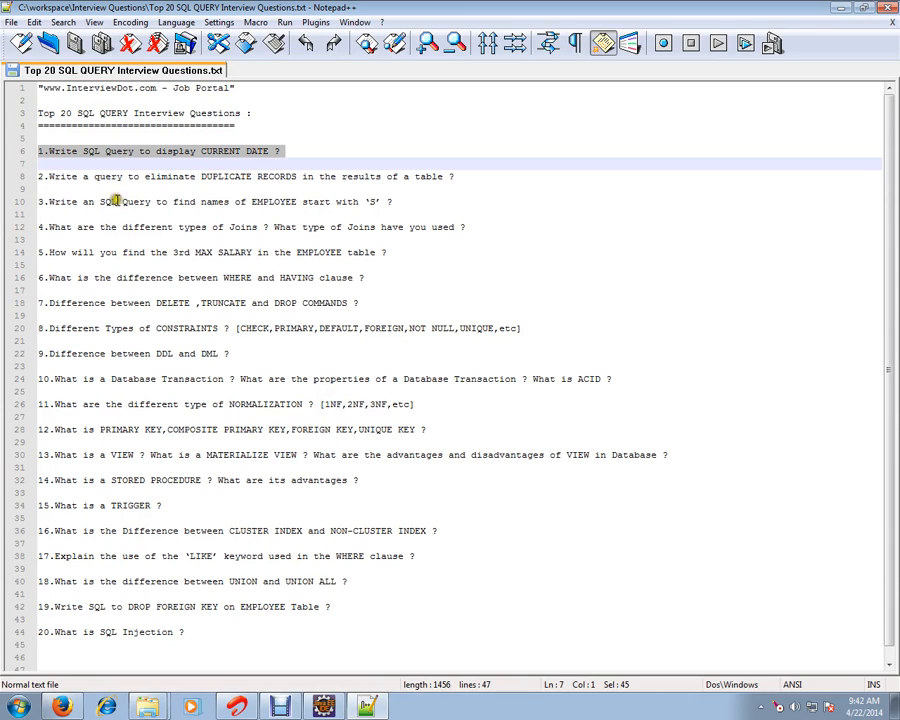
mouse_move(200, 218)
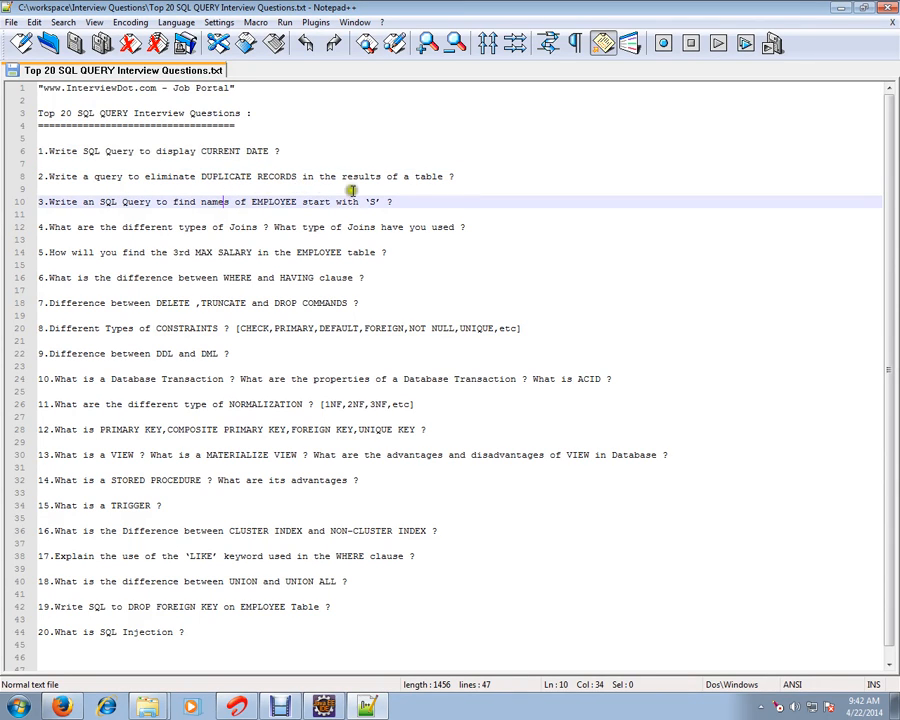
mouse_move(162, 217)
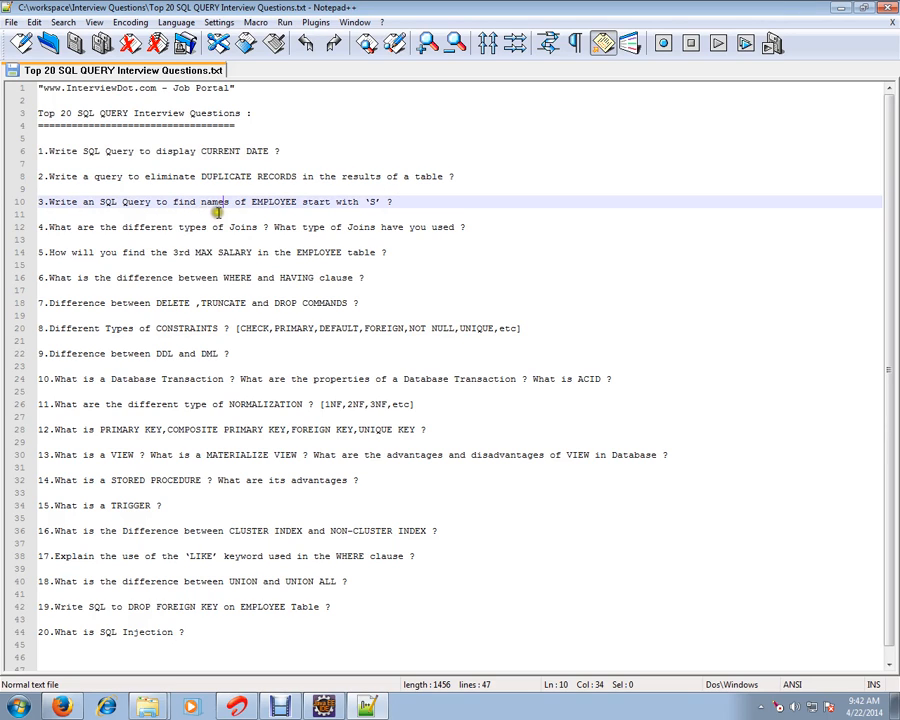
mouse_move(330, 207)
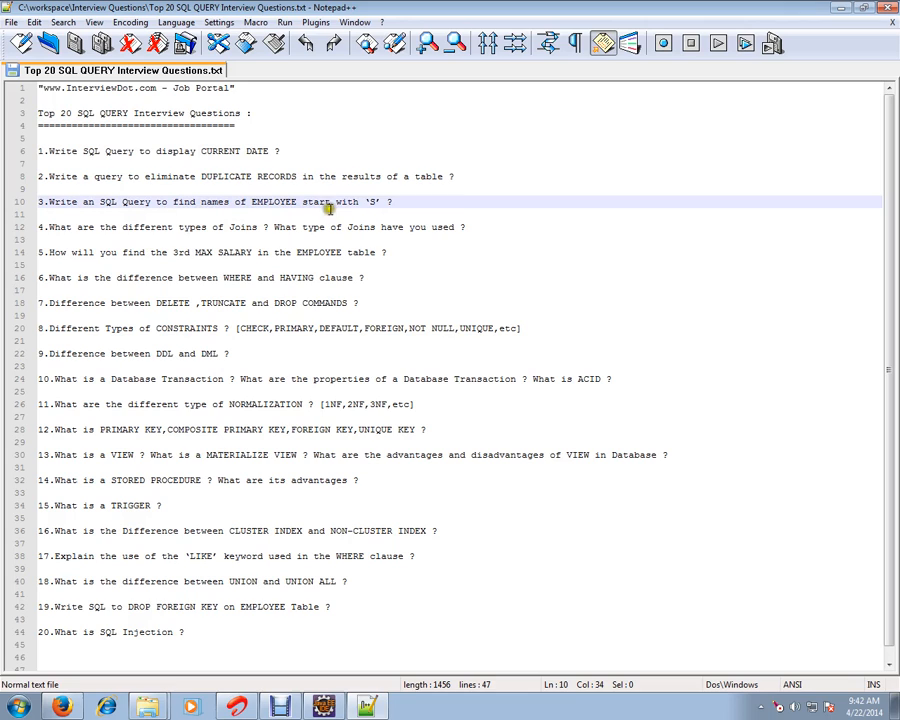
mouse_move(337, 216)
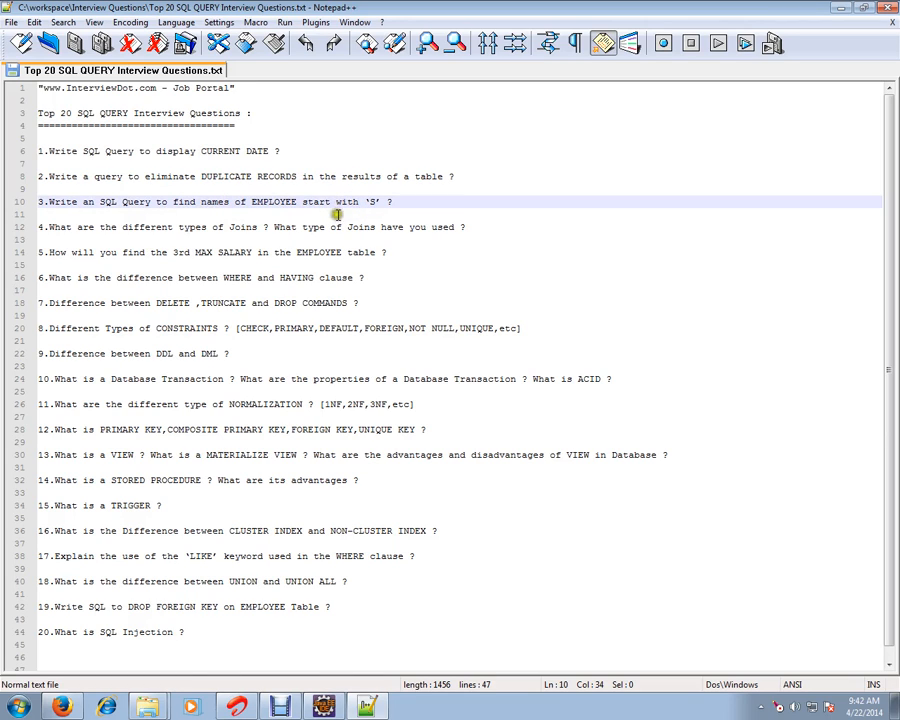
mouse_move(218, 235)
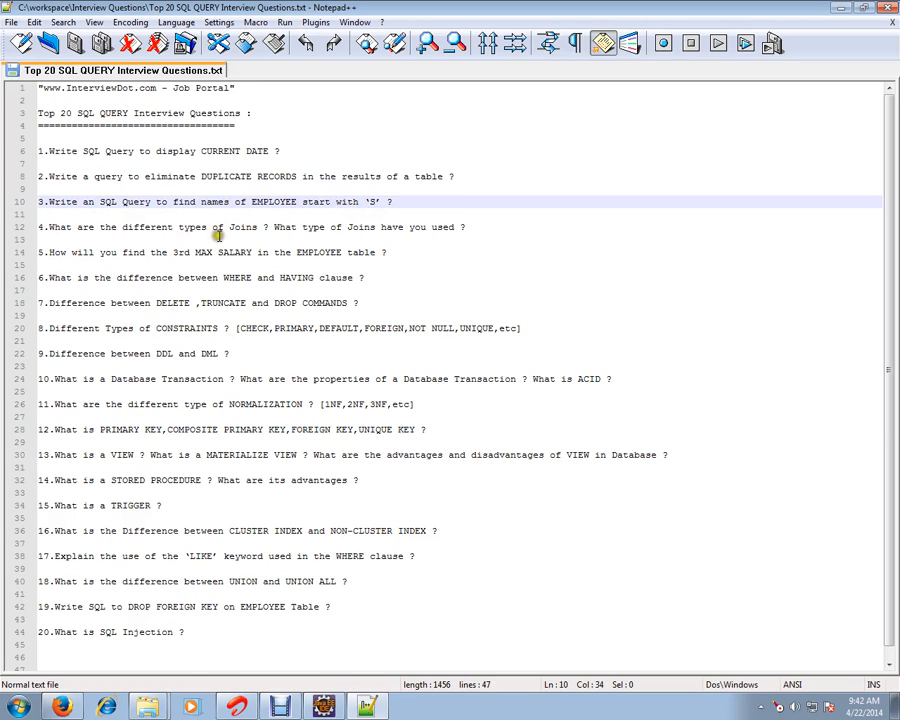
mouse_move(459, 233)
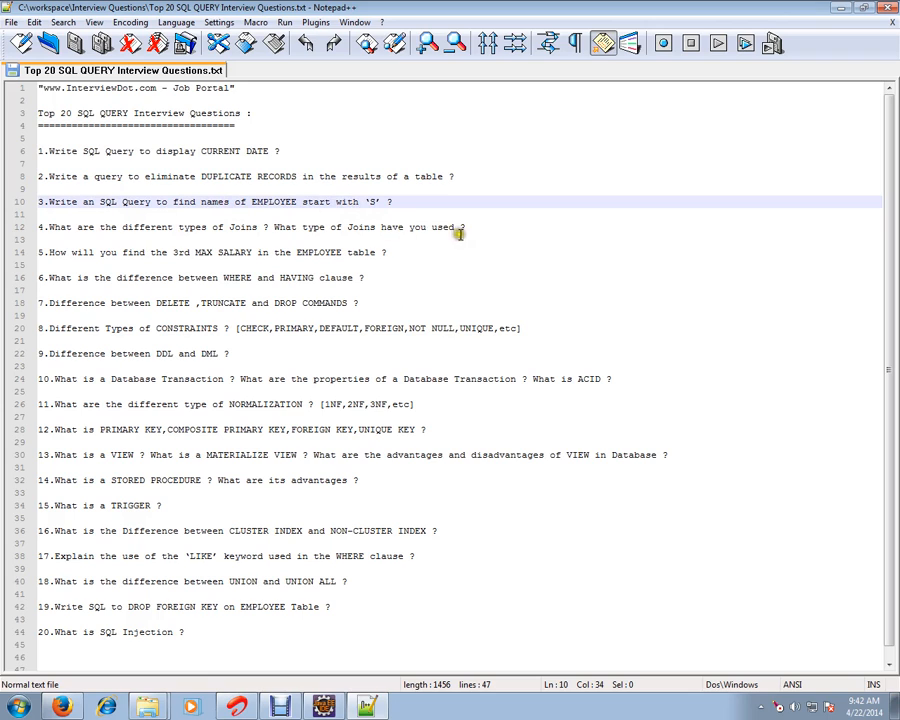
double_click(357, 227)
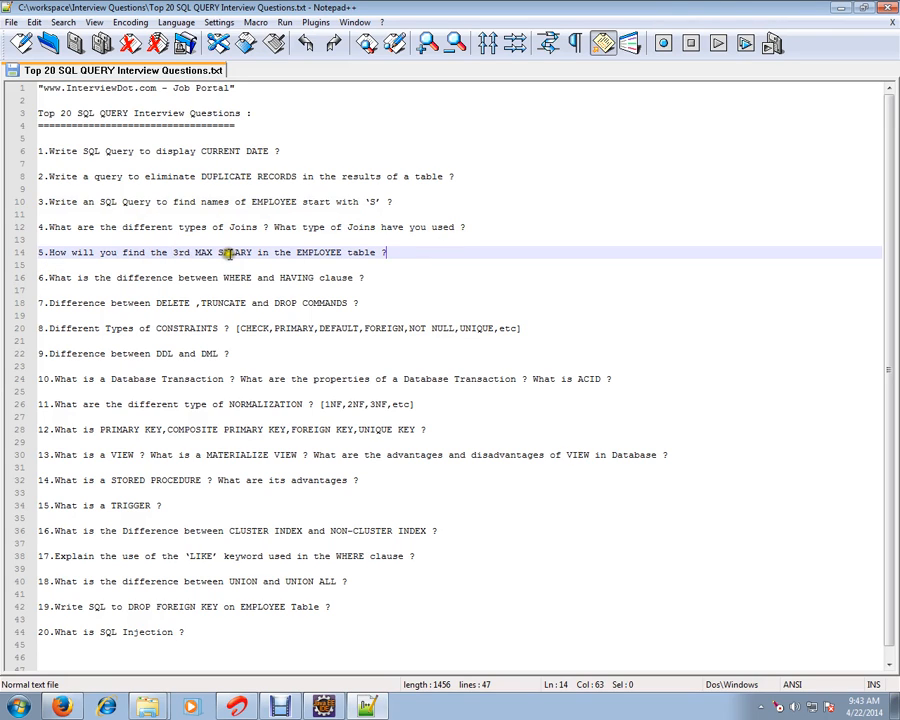
mouse_move(355, 252)
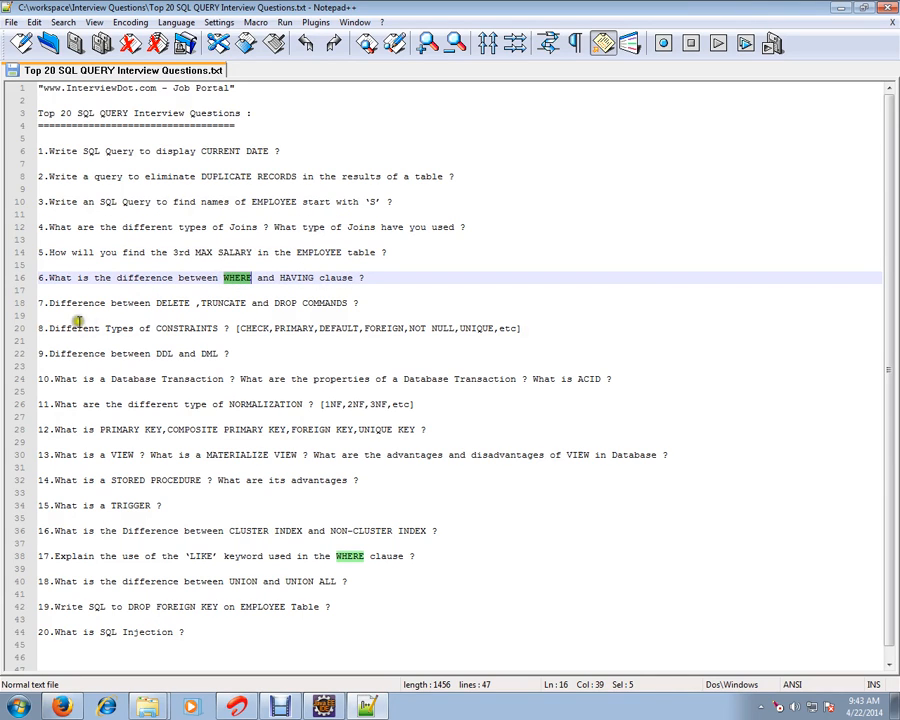
mouse_move(255, 303)
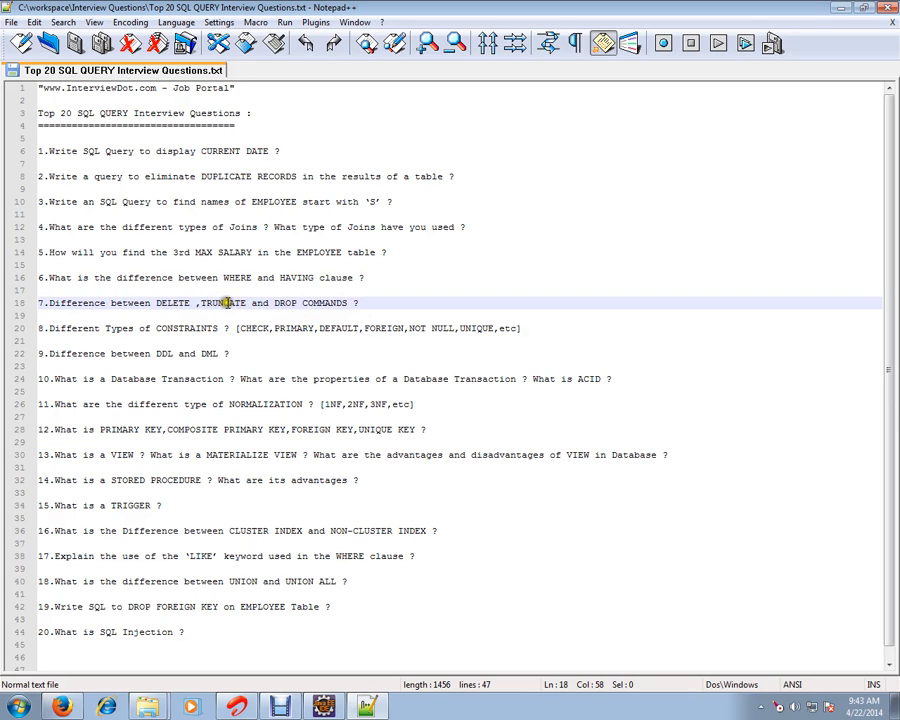
mouse_move(295, 303)
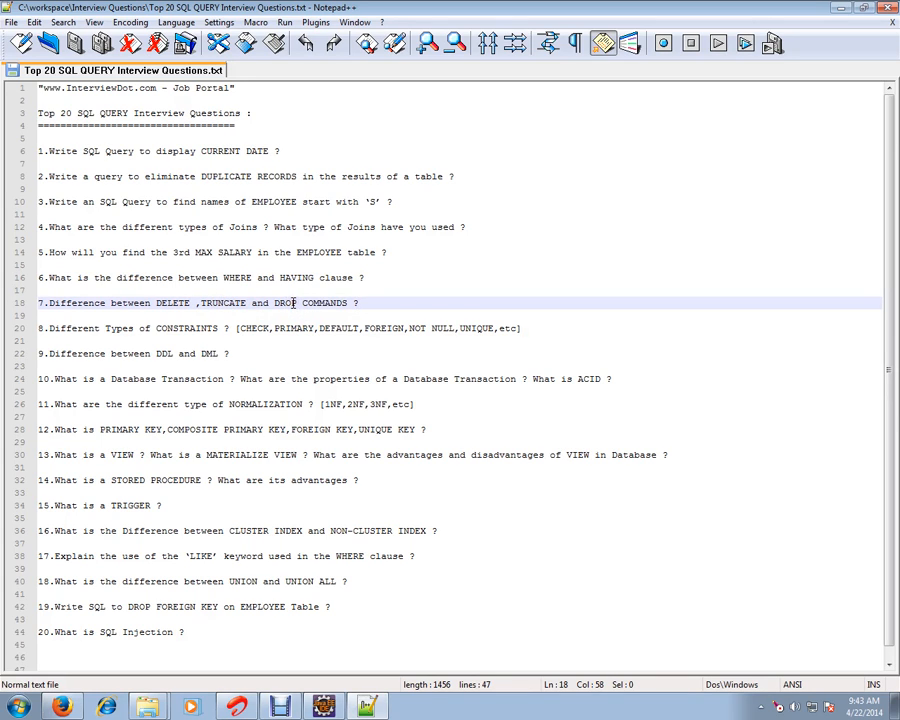
mouse_move(314, 307)
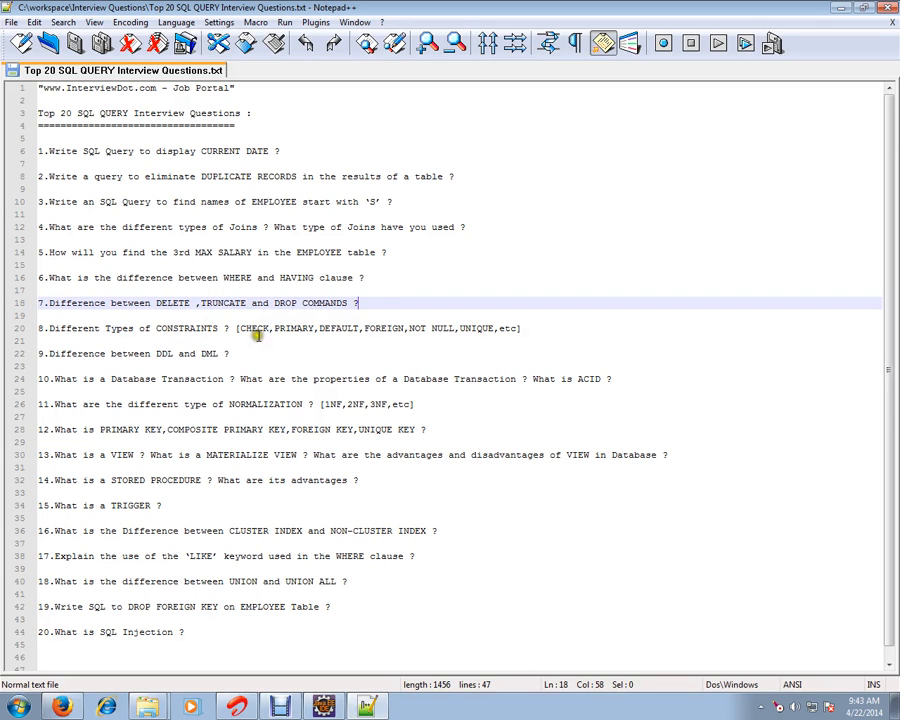
mouse_move(481, 342)
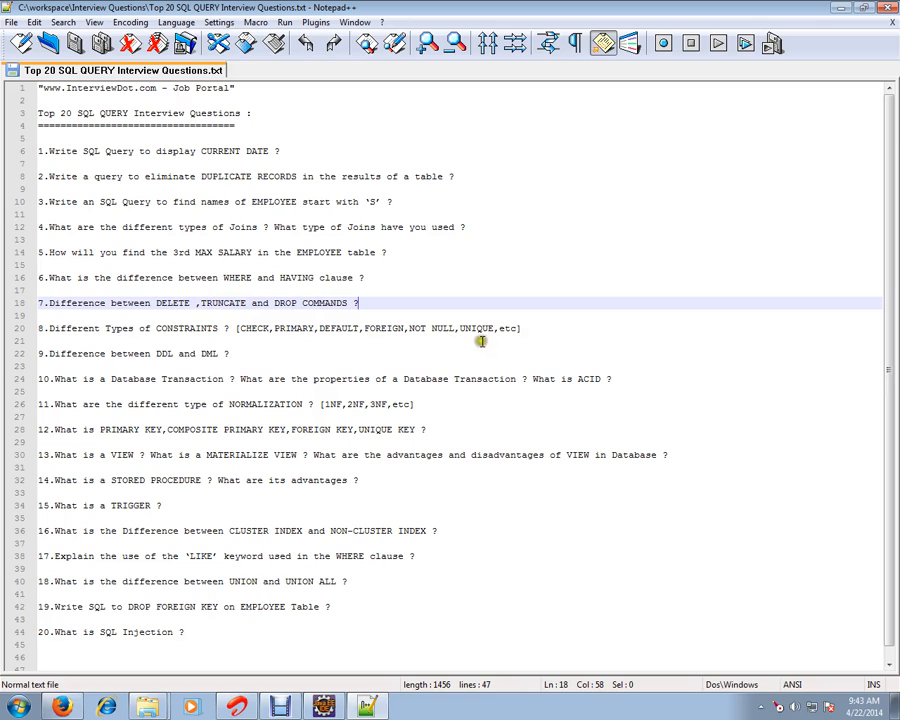
mouse_move(101, 357)
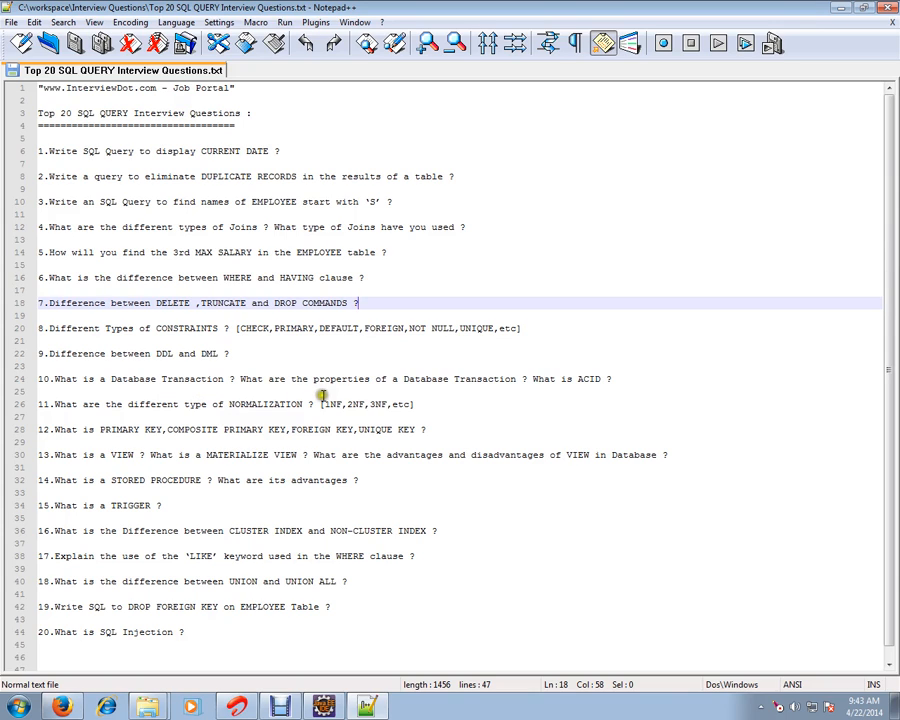
mouse_move(485, 378)
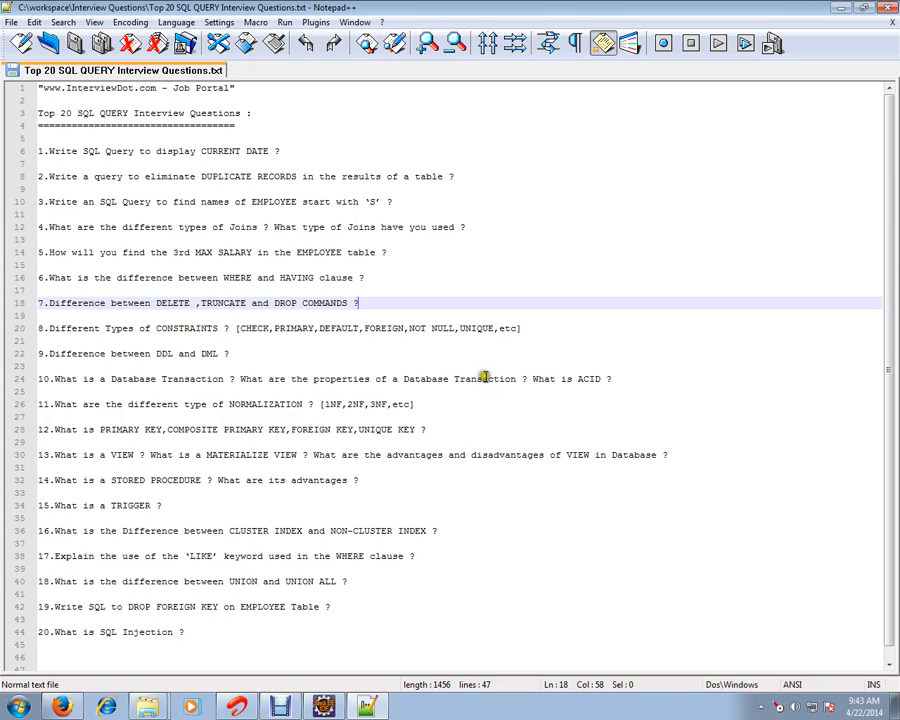
double_click(588, 378)
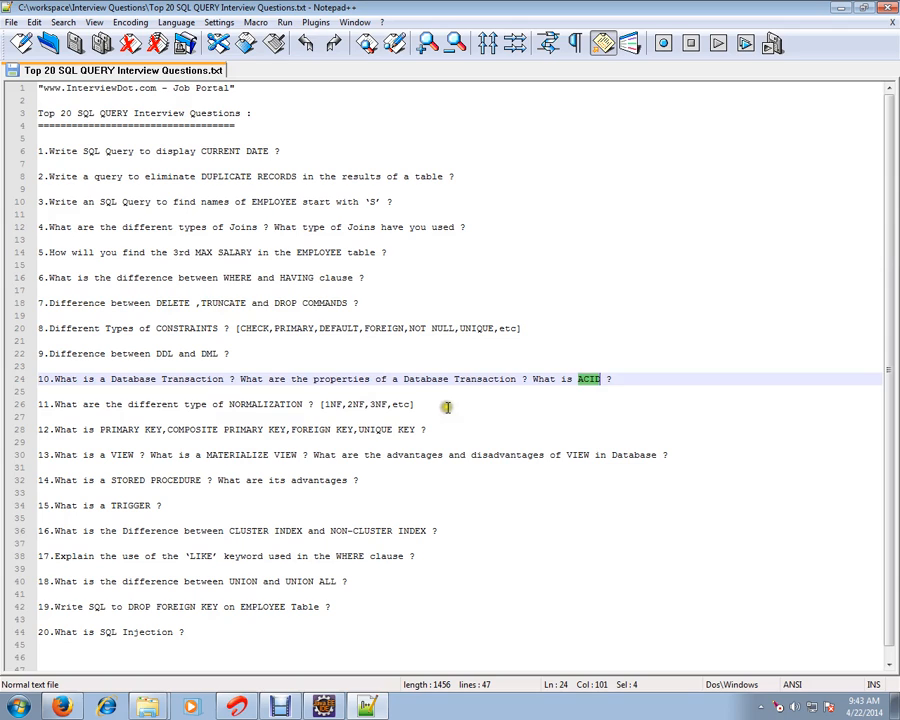
double_click(265, 404)
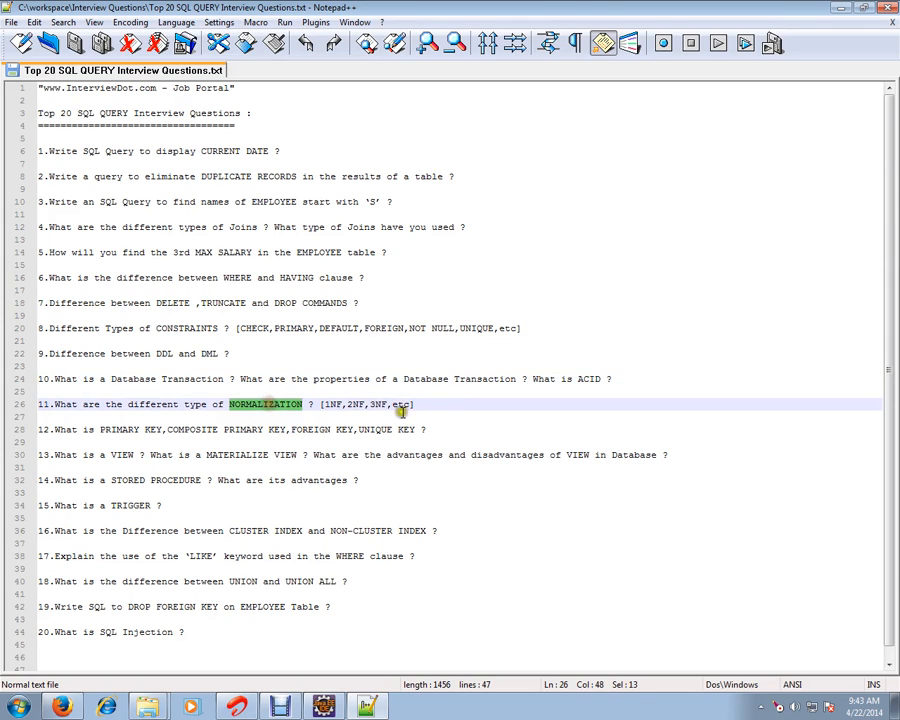
left_click(345, 403)
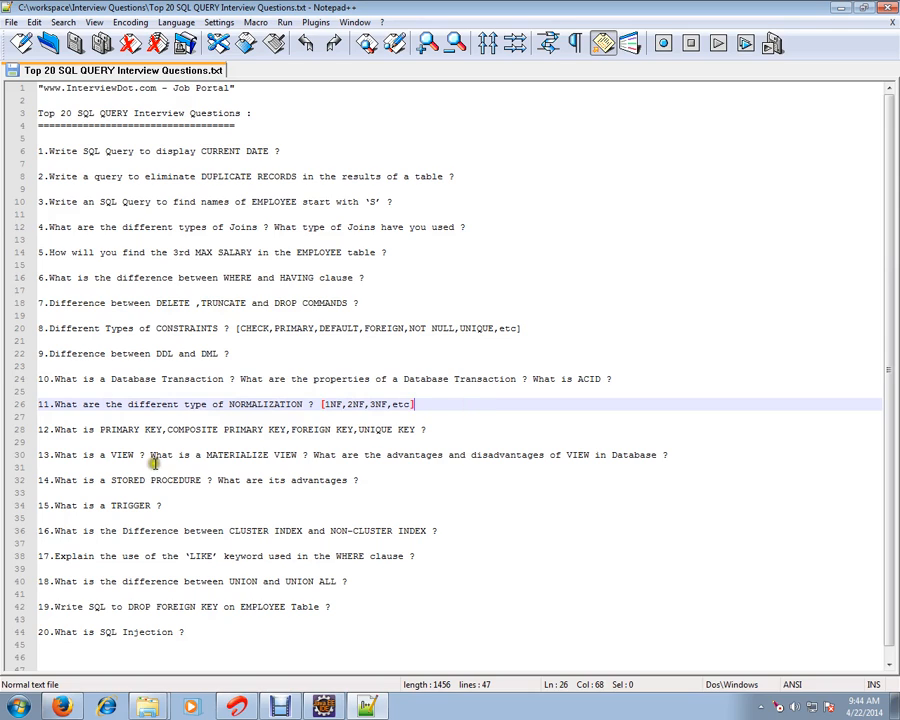
mouse_move(244, 441)
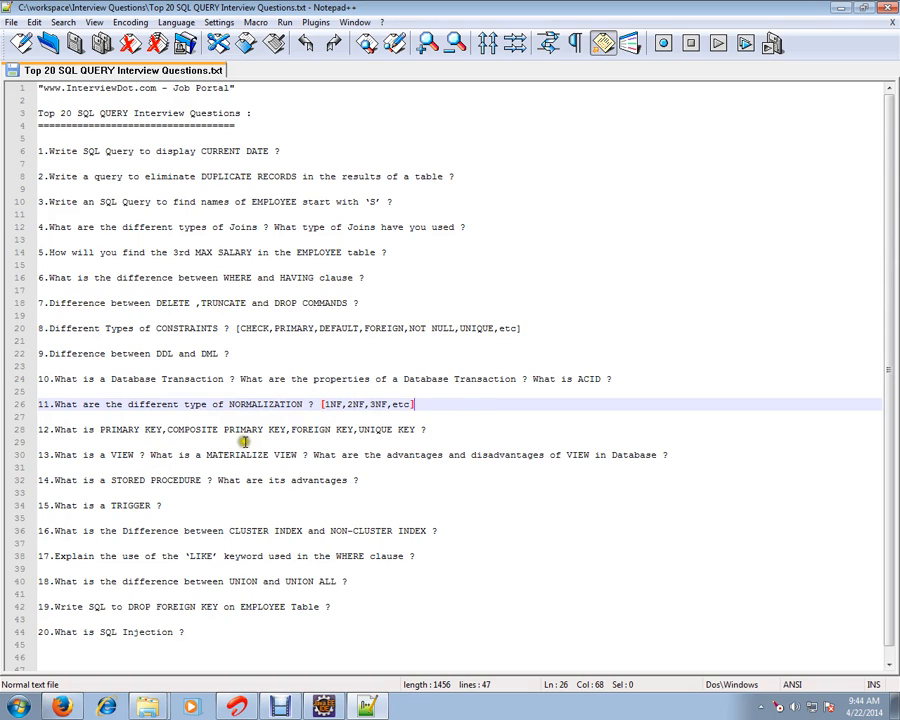
mouse_move(463, 473)
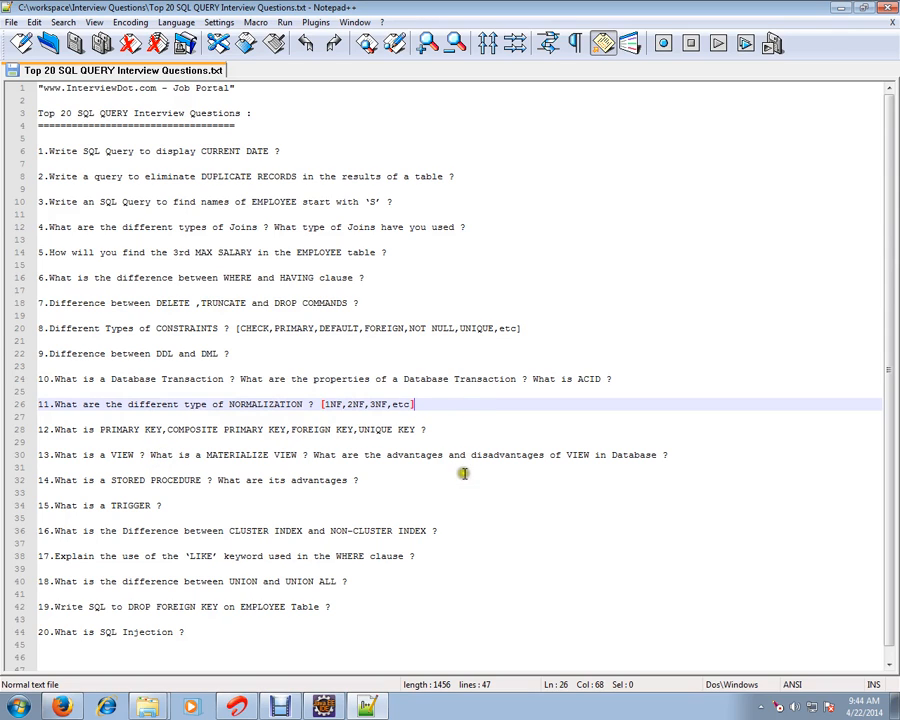
mouse_move(246, 455)
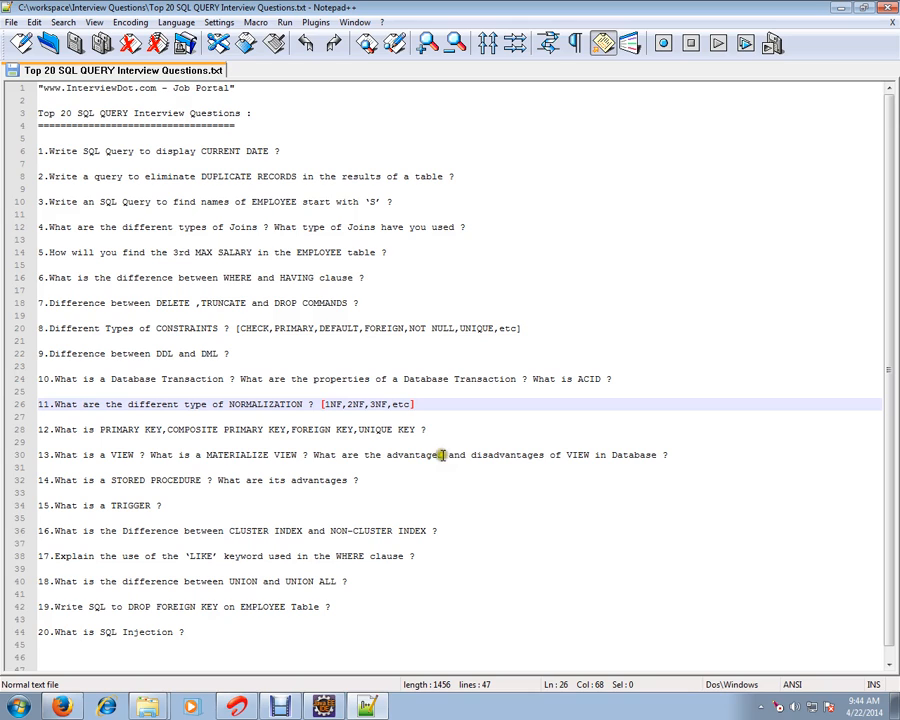
mouse_move(123, 484)
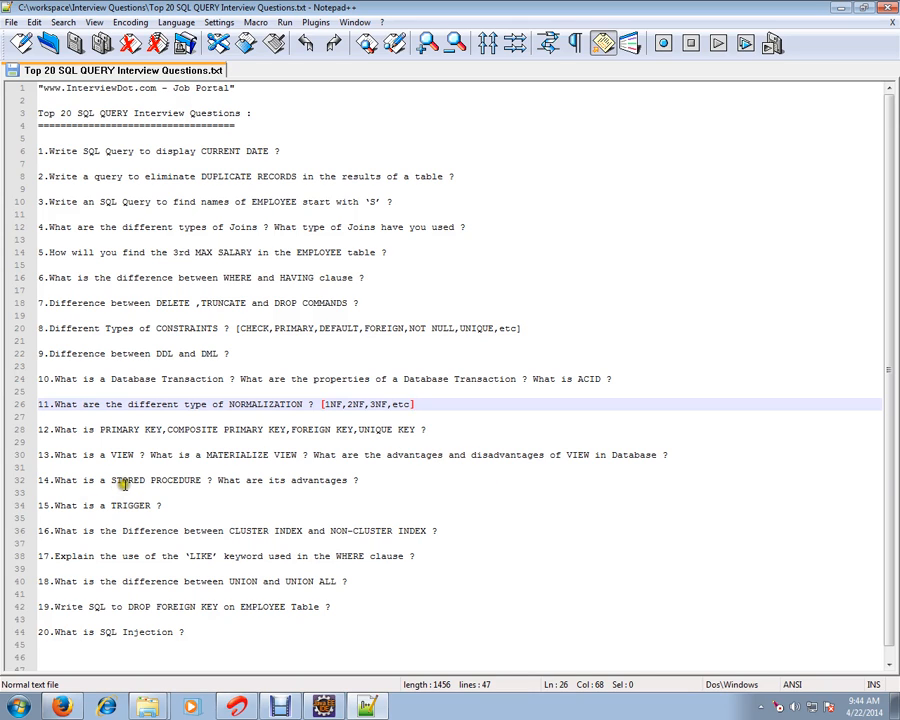
- Highlight PROCEDURE in question 14, then TRIGGER in question 15
double_click(174, 480)
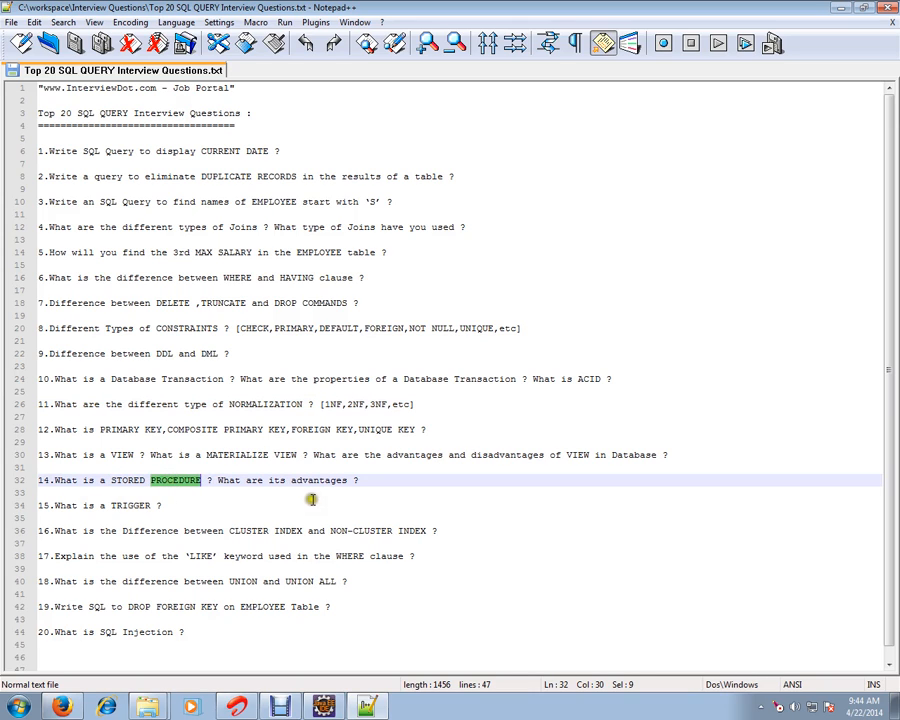
left_click(118, 505)
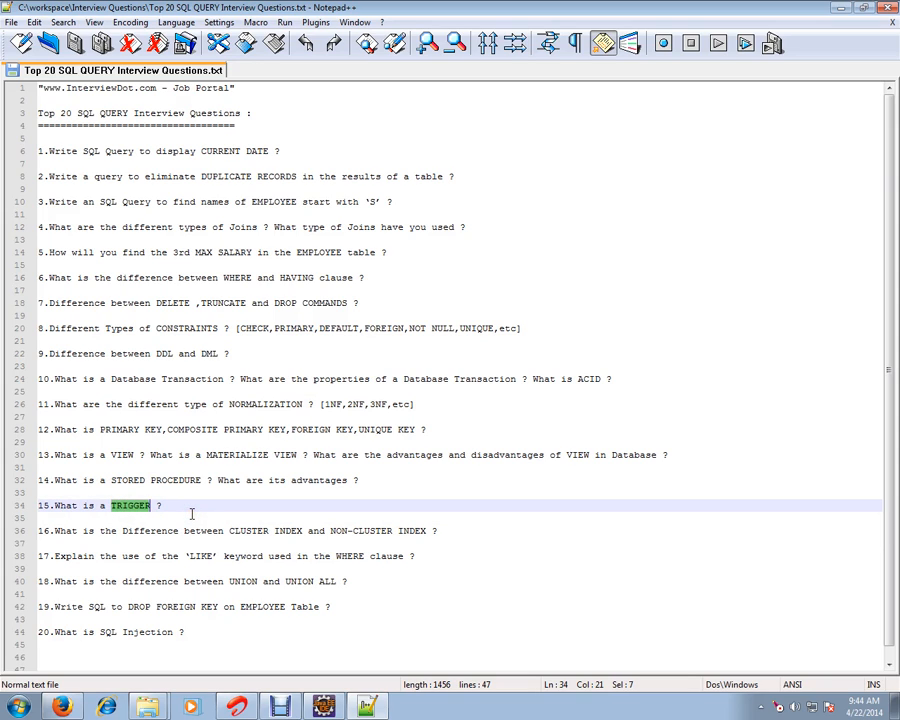
mouse_move(335, 531)
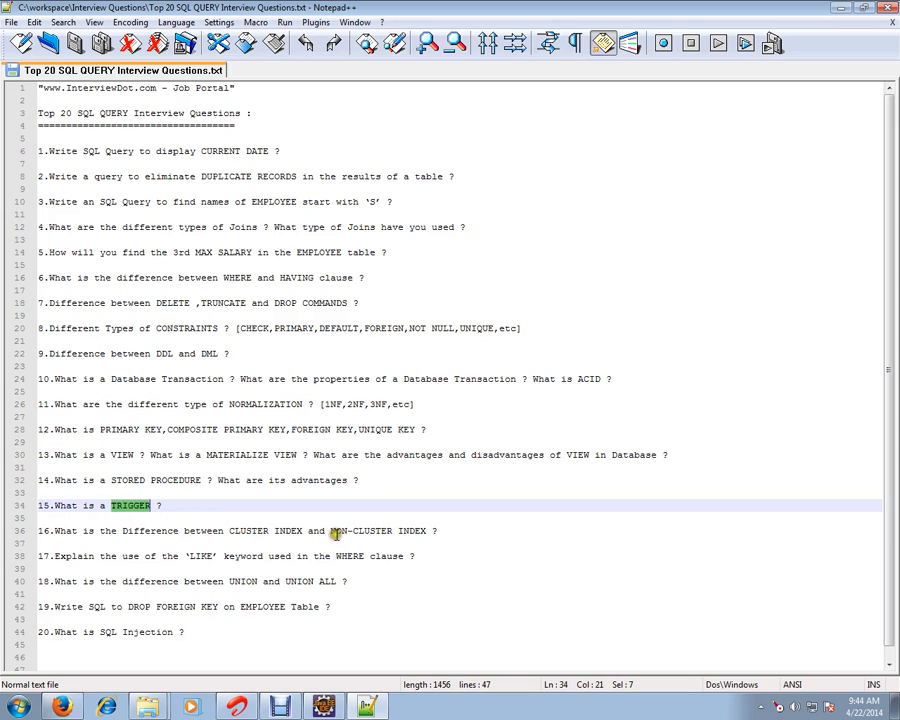
mouse_move(217, 574)
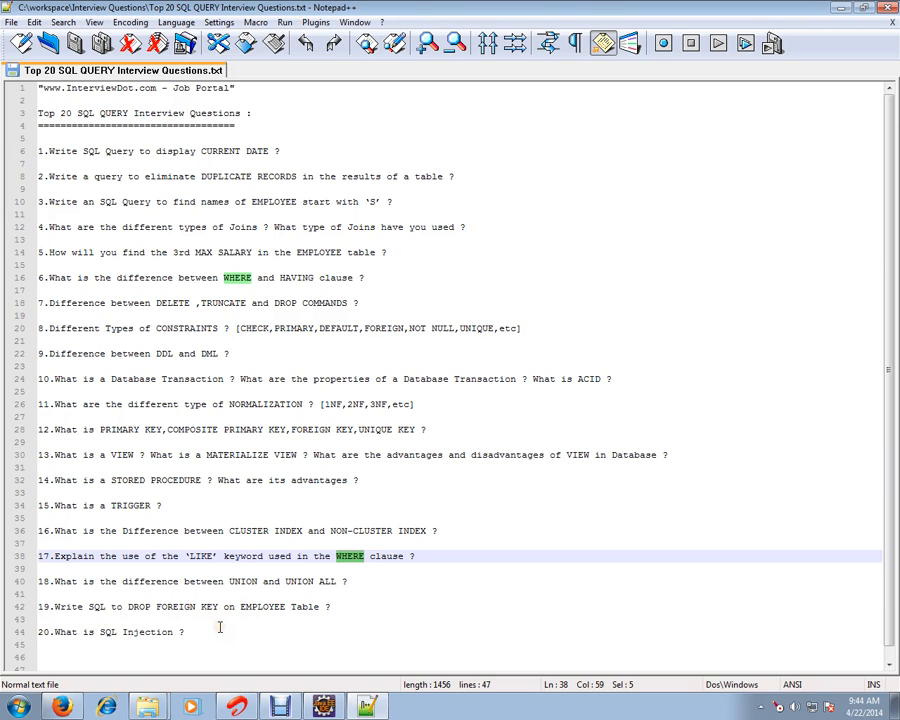
mouse_move(420, 385)
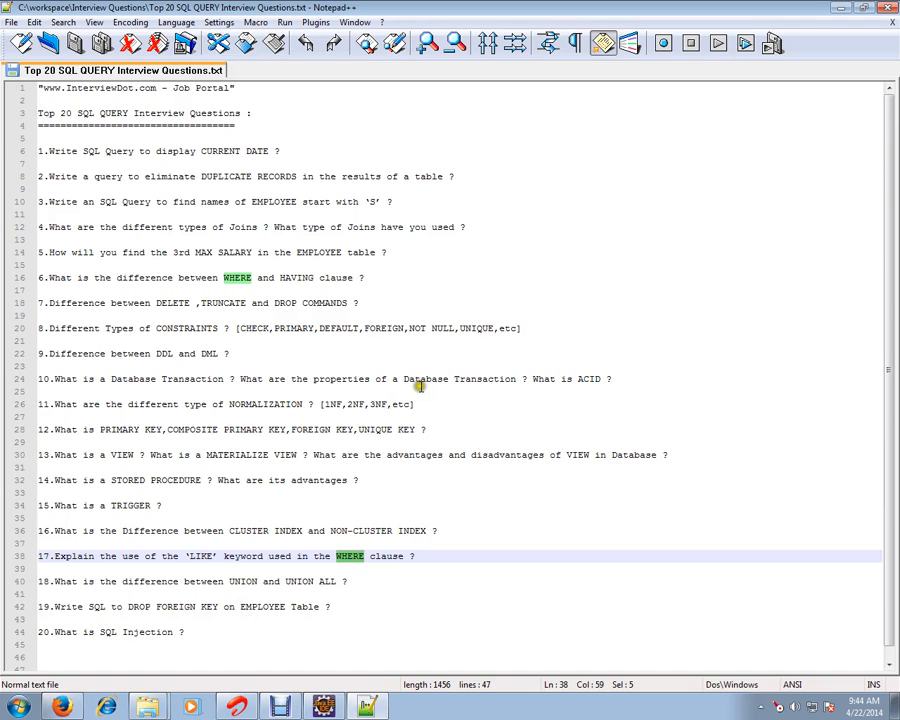
- Click the empty line 21 to clear the WHERE highlighting
left_click(425, 353)
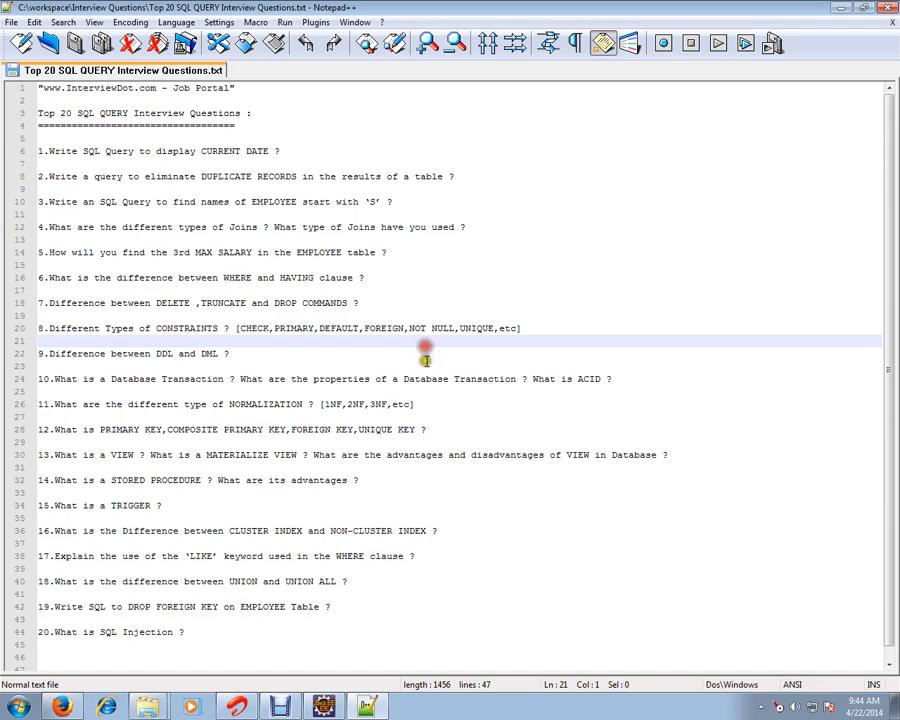